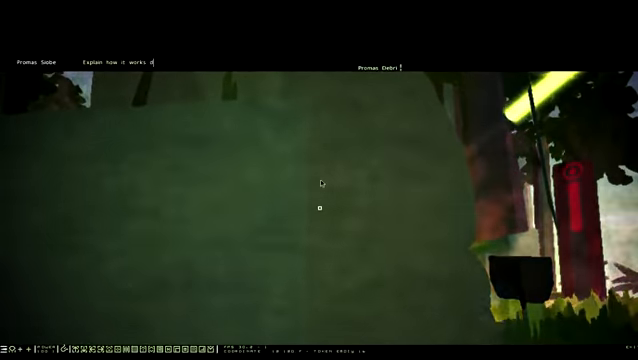
type("debri")
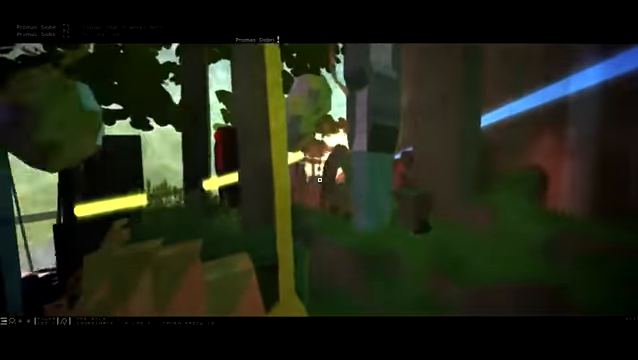
mouse_move(319, 180)
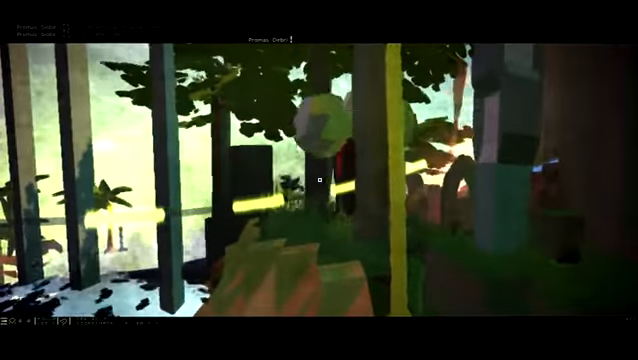